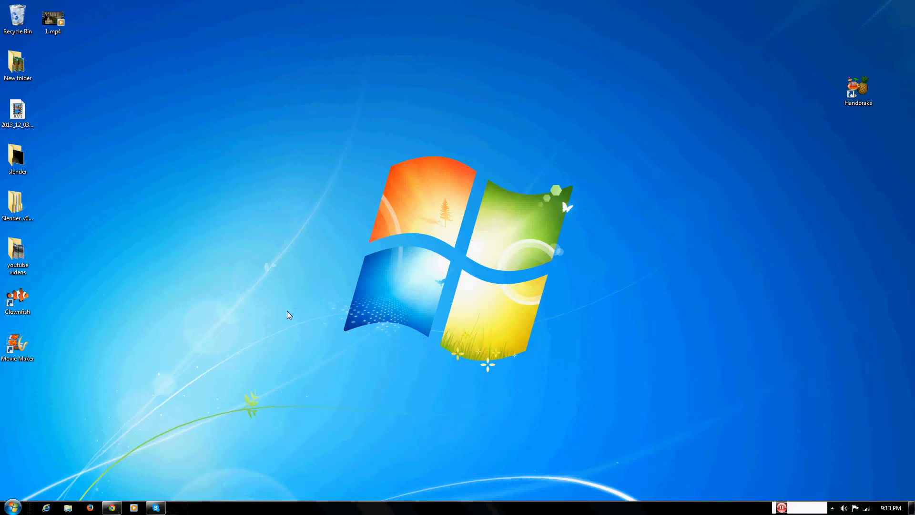
{"action": "mouse_move", "coordinate": [279, 327]}
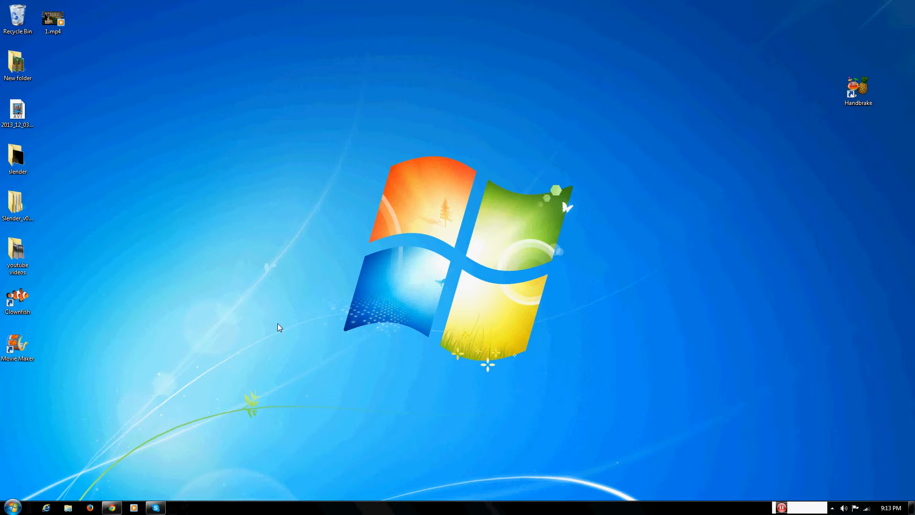
{"action": "mouse_move", "coordinate": [271, 322]}
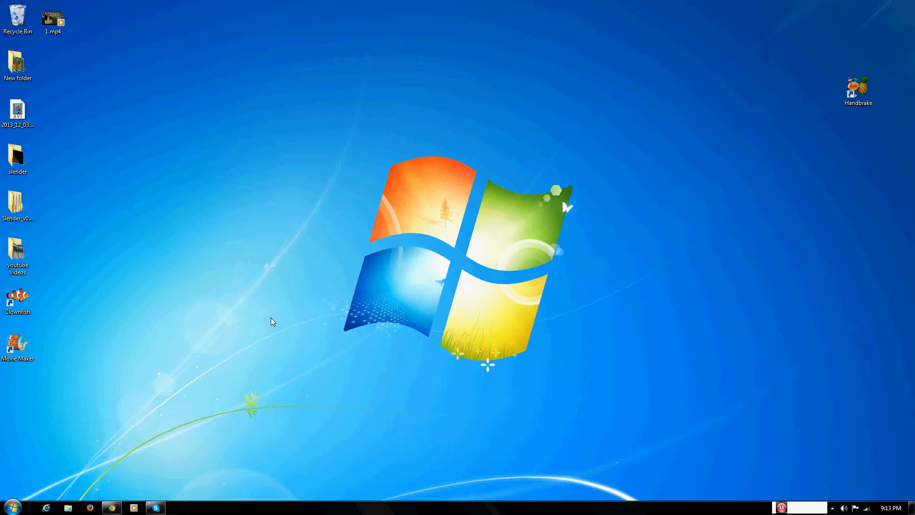
{"action": "mouse_move", "coordinate": [876, 120]}
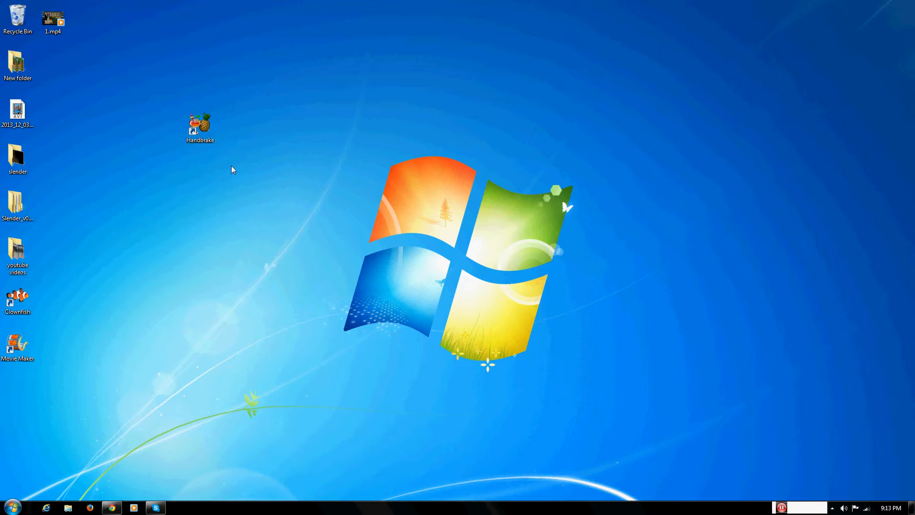
{"action": "mouse_move", "coordinate": [222, 174]}
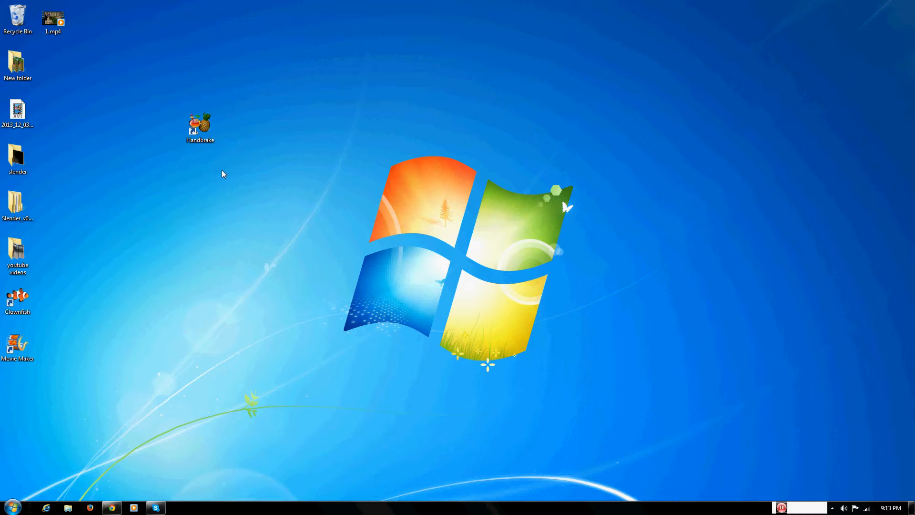
{"action": "mouse_move", "coordinate": [231, 168]}
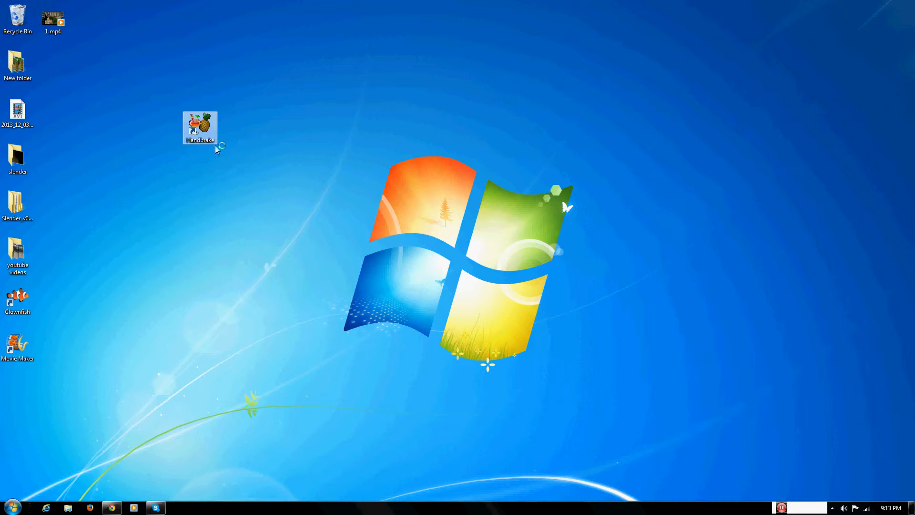
{"action": "mouse_move", "coordinate": [263, 218]}
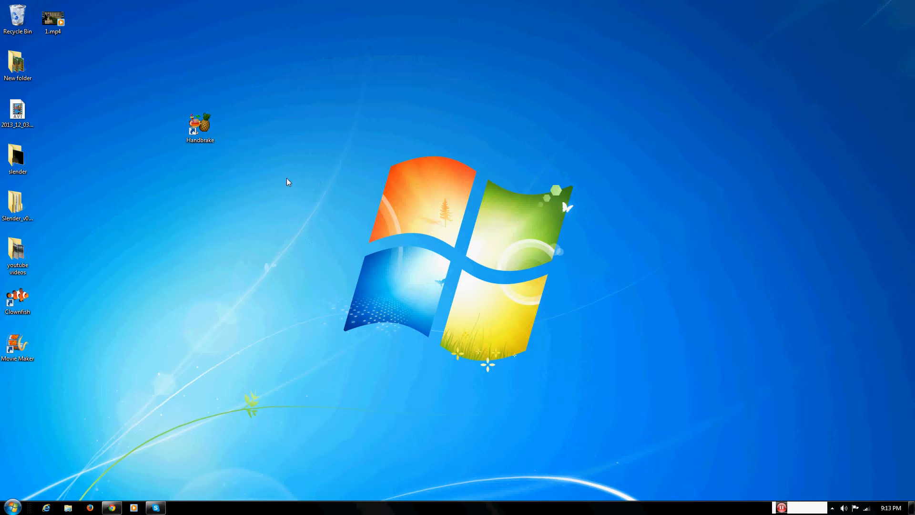
- Launch HandBrake with the 9:43 video loaded and enable Web Optimized output
{"action": "double_click", "coordinate": [200, 123]}
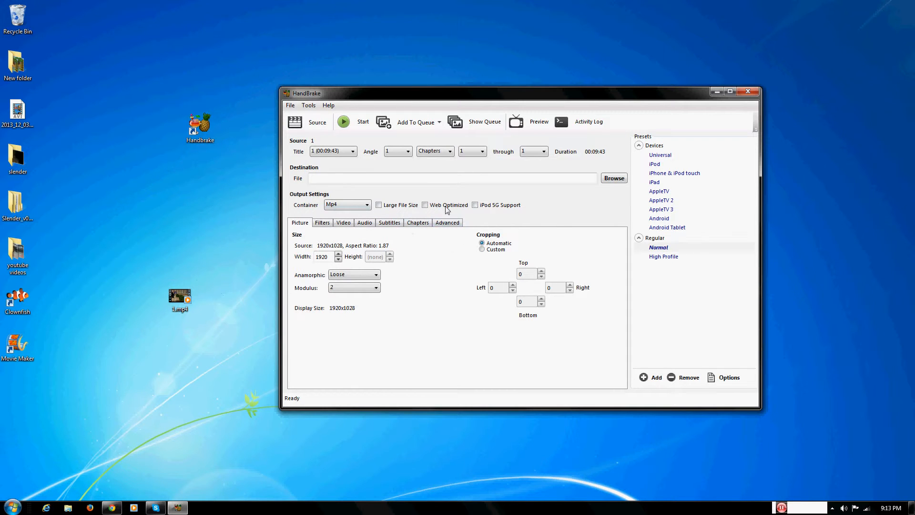
{"action": "mouse_move", "coordinate": [228, 330]}
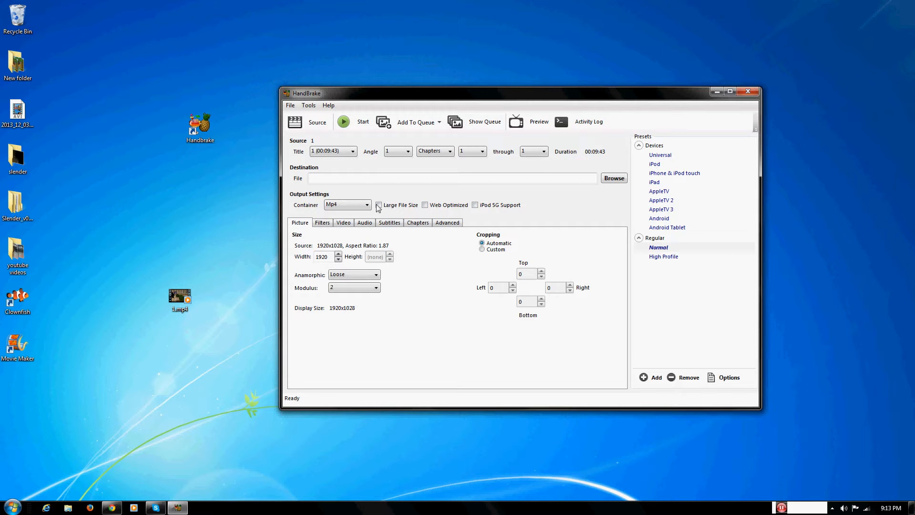
{"action": "left_click", "coordinate": [425, 205]}
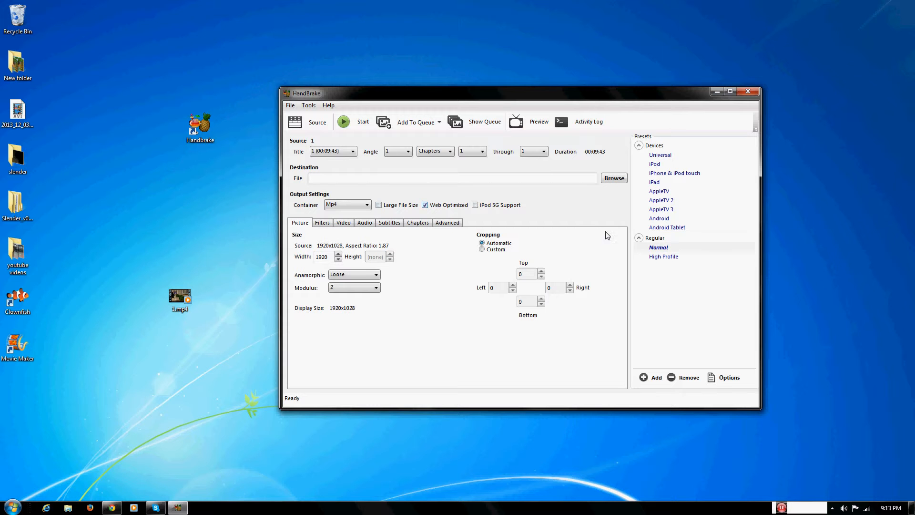
{"action": "mouse_move", "coordinate": [603, 182]}
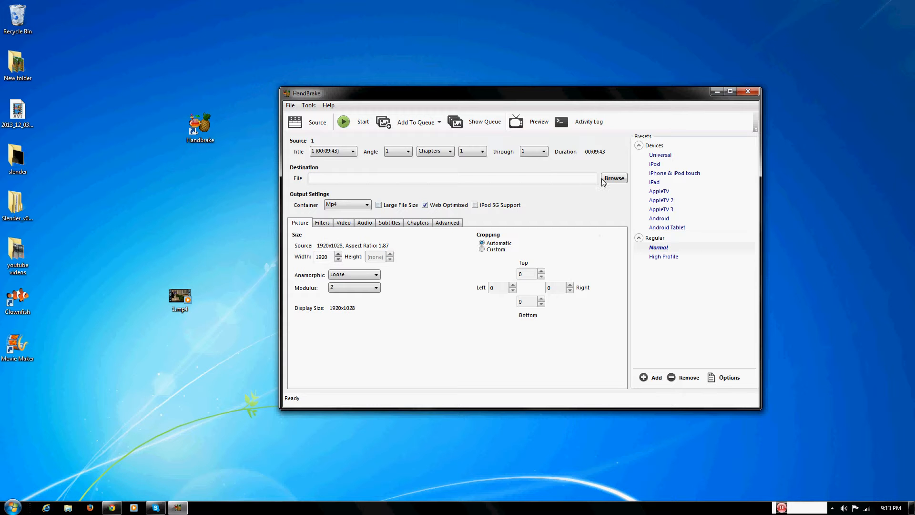
{"action": "mouse_move", "coordinate": [458, 166]}
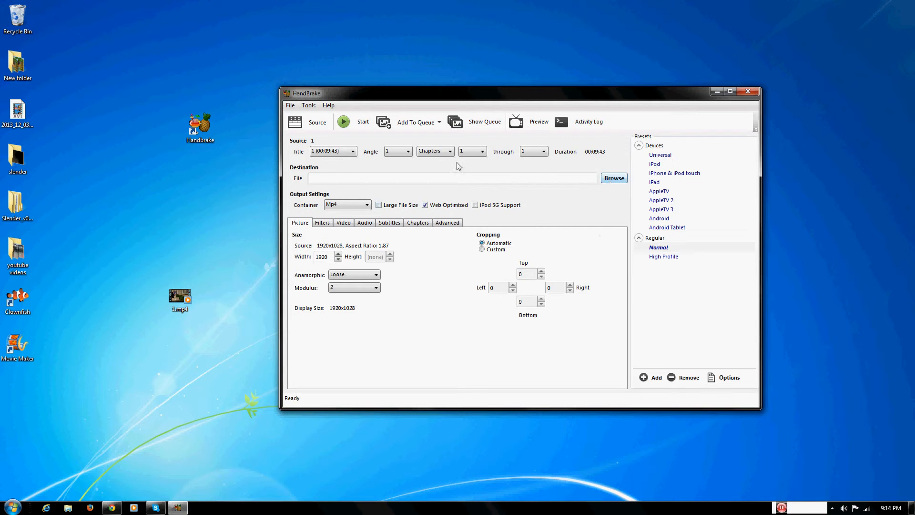
- Save the output as 'weroijewfioewr' on the Desktop
{"action": "left_click", "coordinate": [614, 178]}
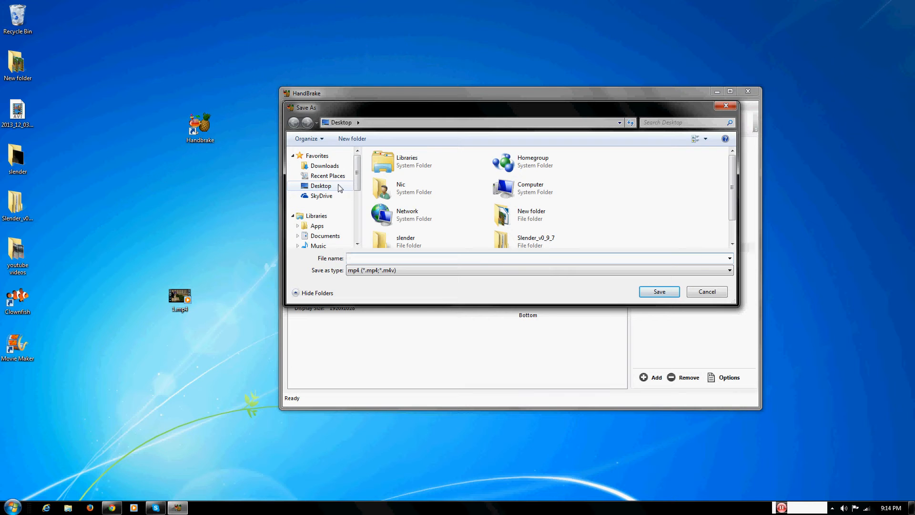
{"action": "left_click", "coordinate": [526, 258]}
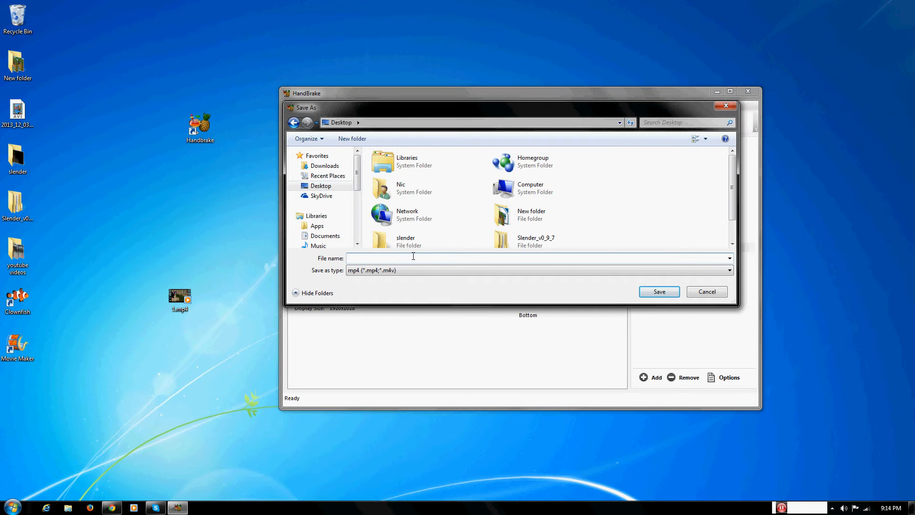
{"action": "left_click", "coordinate": [525, 258]}
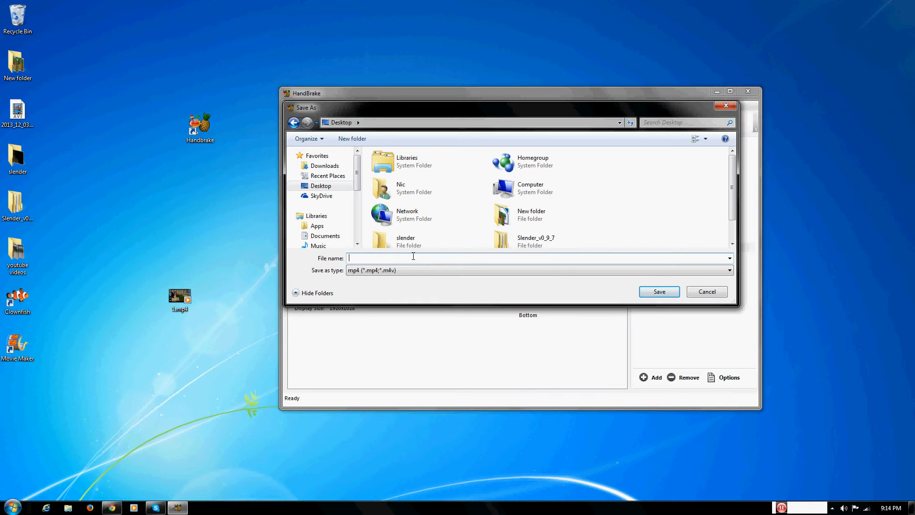
{"action": "type", "text": "weroijewfioewr"}
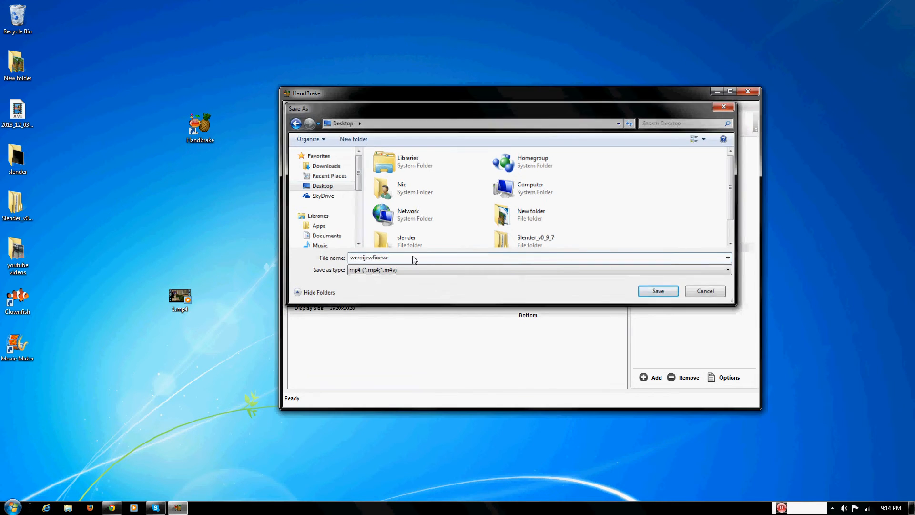
{"action": "left_click", "coordinate": [658, 291]}
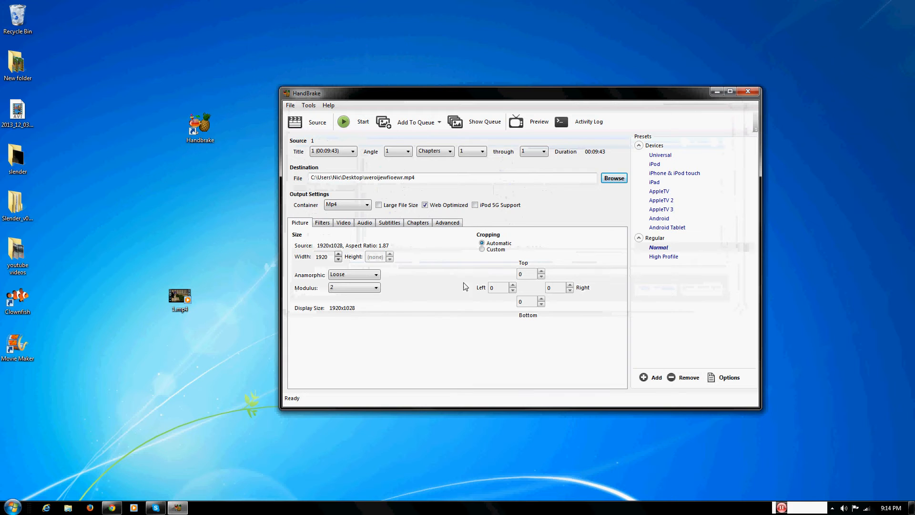
{"action": "mouse_move", "coordinate": [250, 428]}
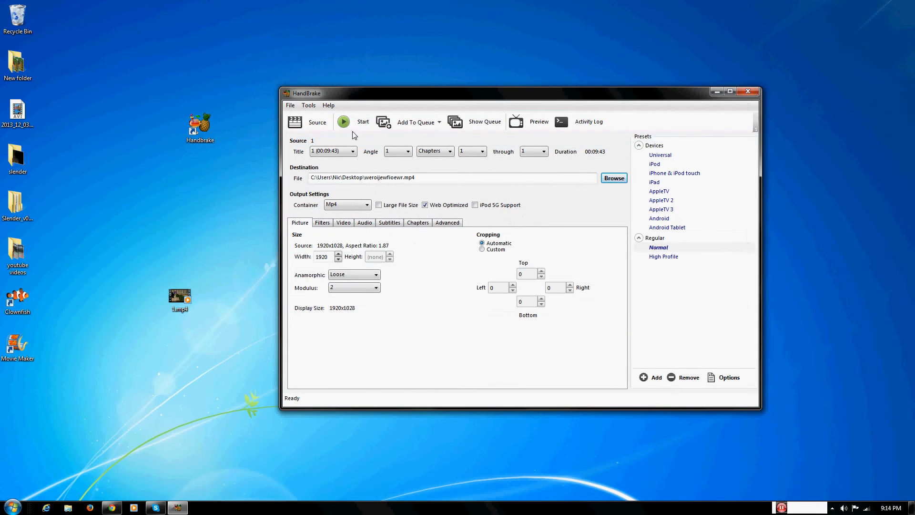
- Start the encode, then stop it so the status reads Queue Finished
{"action": "left_click", "coordinate": [343, 122]}
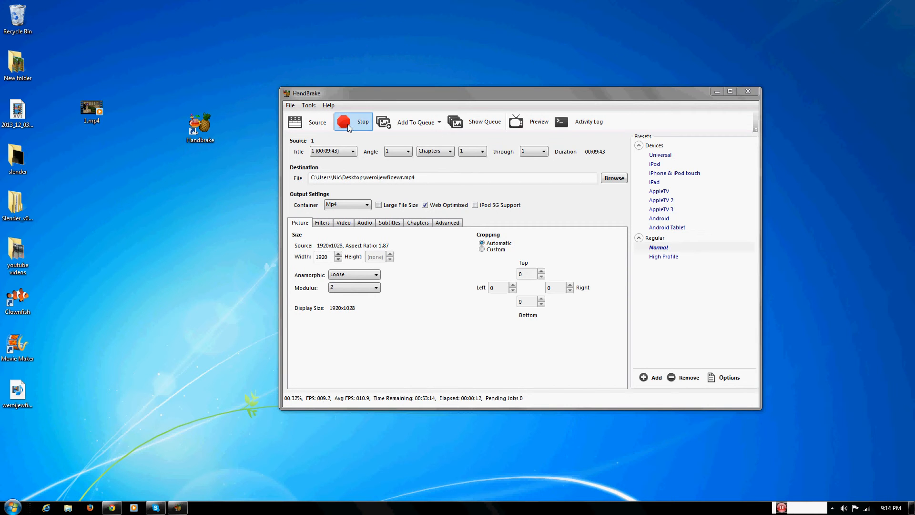
{"action": "left_click", "coordinate": [352, 122]}
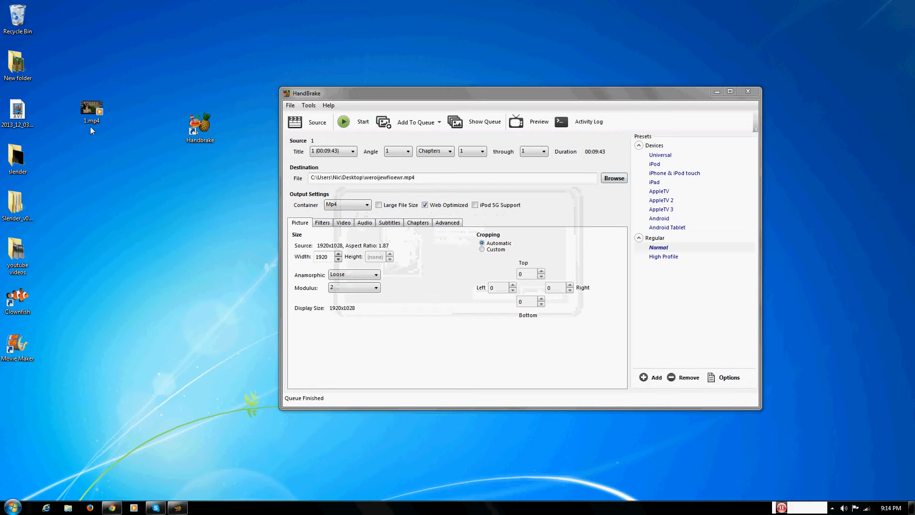
{"action": "mouse_move", "coordinate": [749, 91]}
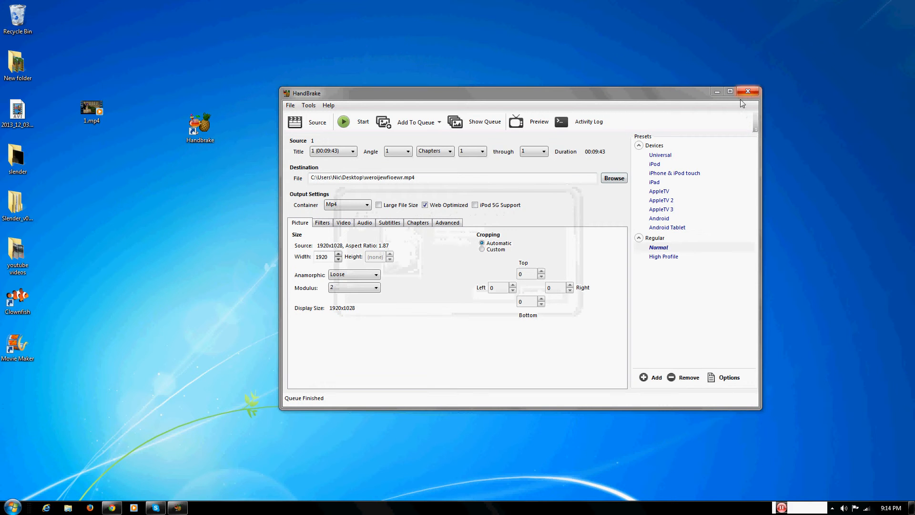
{"action": "mouse_move", "coordinate": [161, 223]}
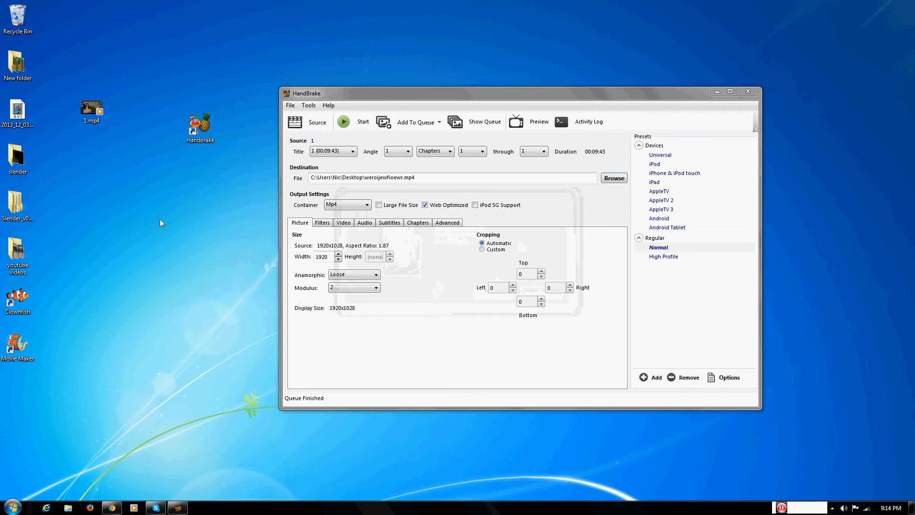
{"action": "mouse_move", "coordinate": [114, 160]}
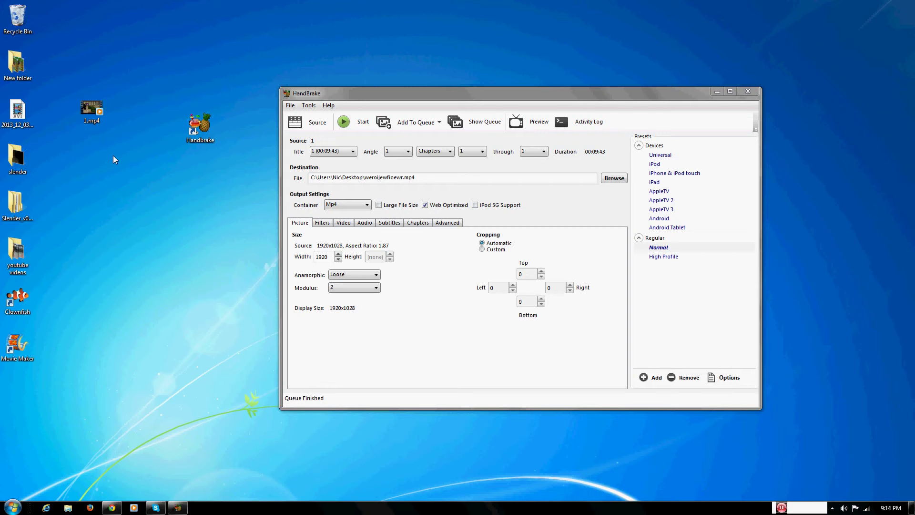
{"action": "mouse_move", "coordinate": [106, 159]}
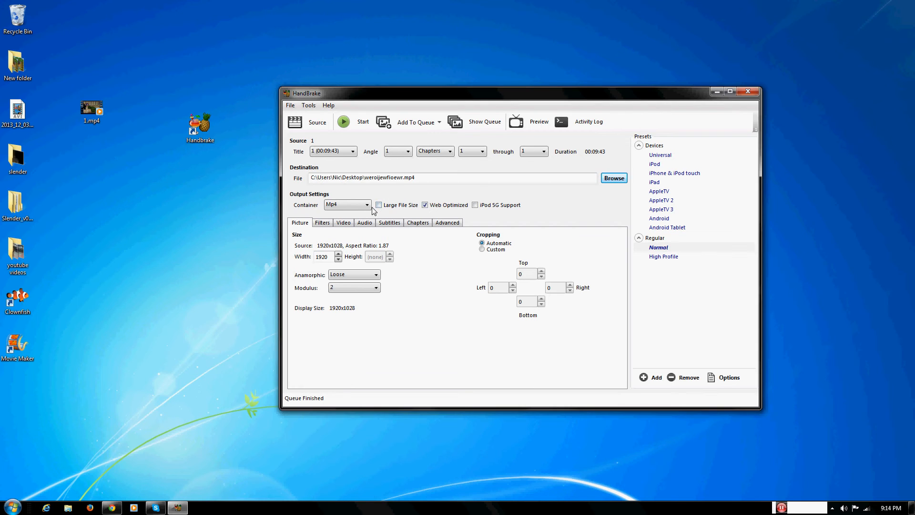
{"action": "mouse_move", "coordinate": [196, 233]}
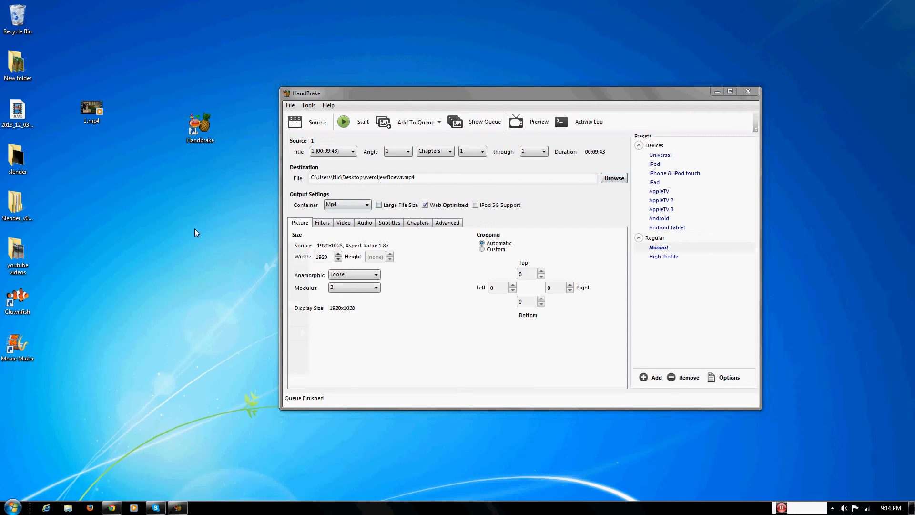
{"action": "mouse_move", "coordinate": [117, 140]}
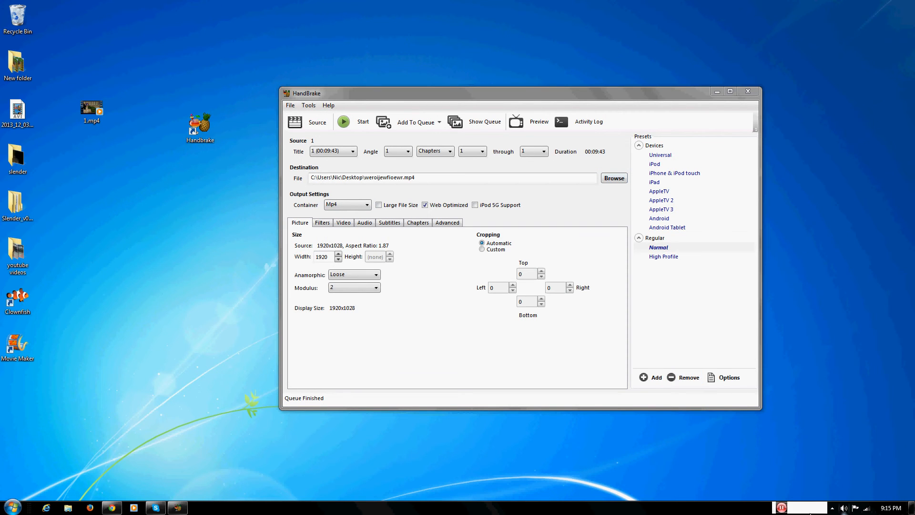
- Select the HandBrake window to begin moving it right
{"action": "left_click", "coordinate": [91, 108]}
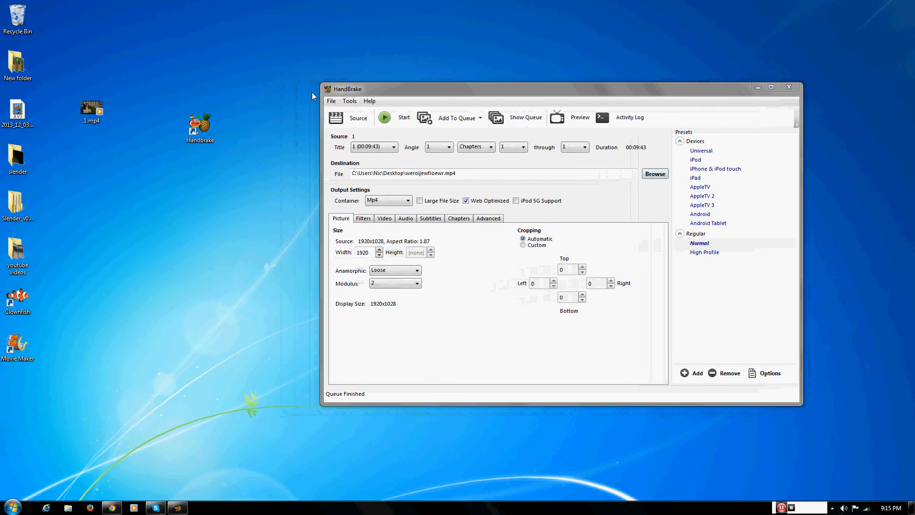
{"action": "mouse_move", "coordinate": [171, 266]}
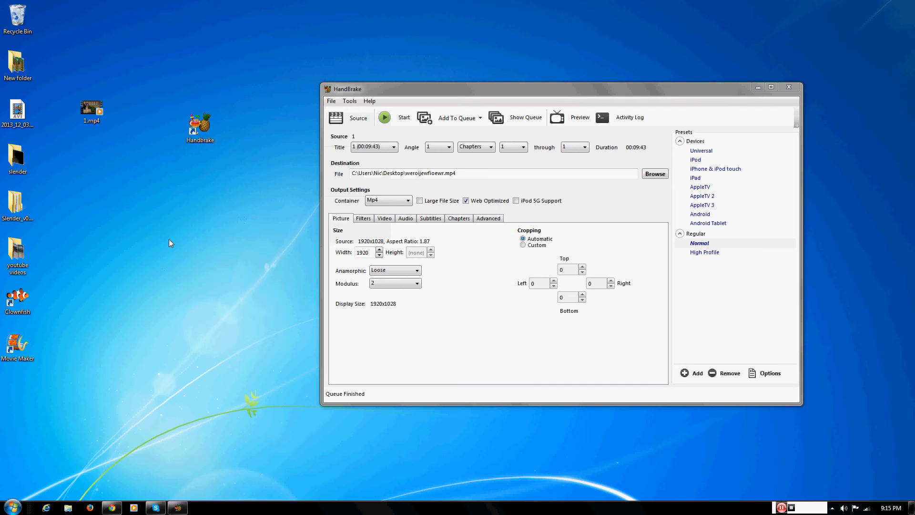
{"action": "mouse_move", "coordinate": [175, 247]}
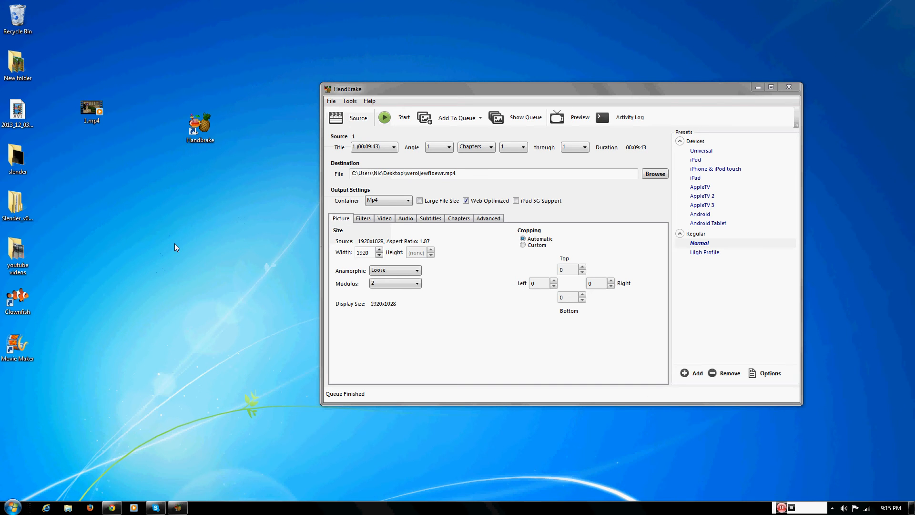
{"action": "mouse_move", "coordinate": [167, 228]}
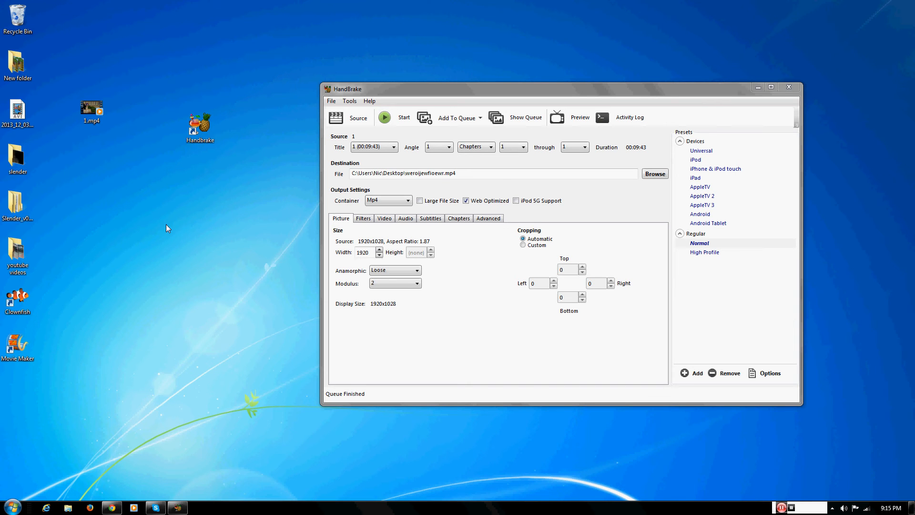
{"action": "mouse_move", "coordinate": [158, 229]}
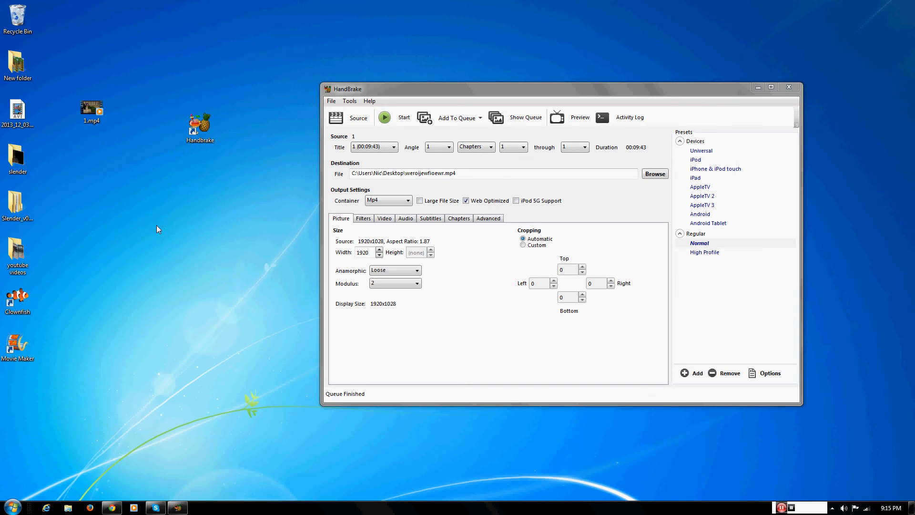
{"action": "mouse_move", "coordinate": [793, 419]}
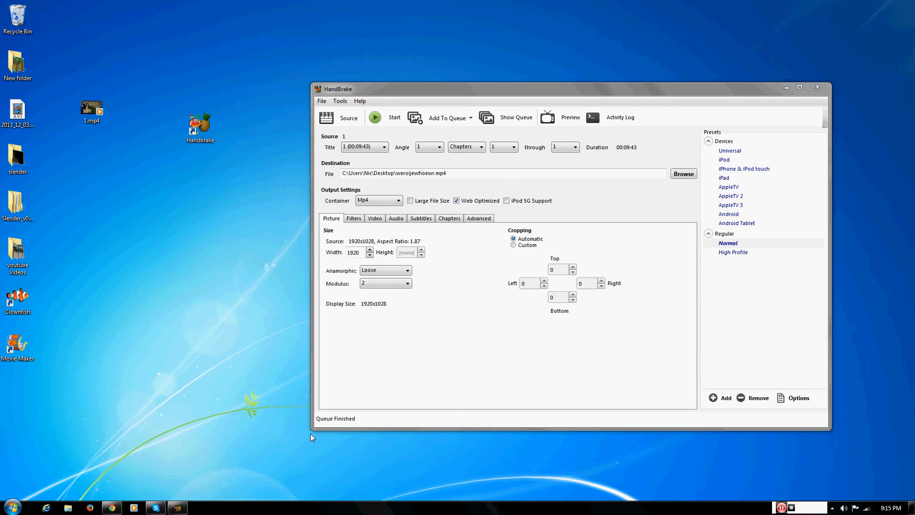
{"action": "mouse_move", "coordinate": [244, 426]}
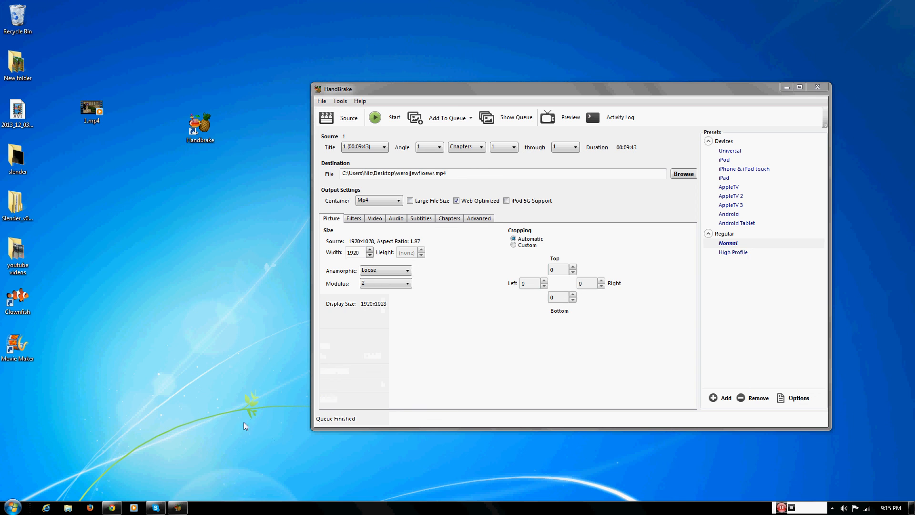
{"action": "mouse_move", "coordinate": [155, 507]}
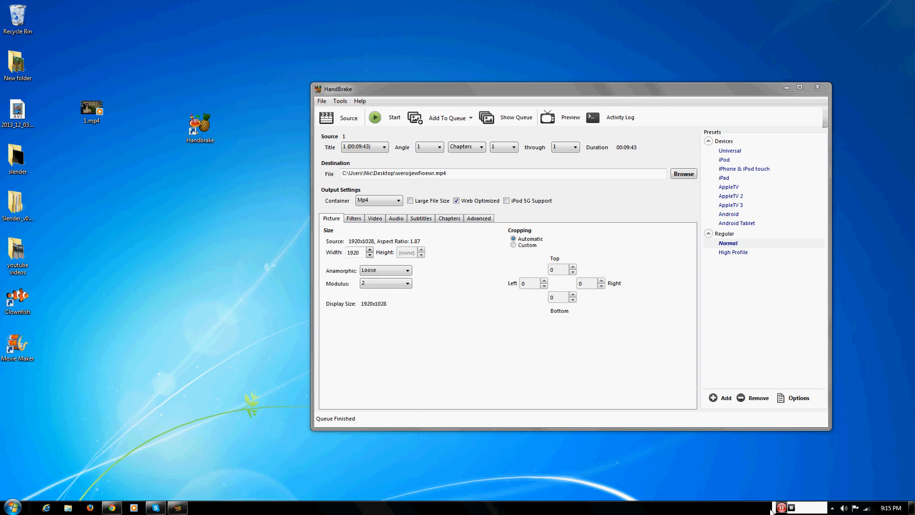
{"action": "mouse_move", "coordinate": [801, 496]}
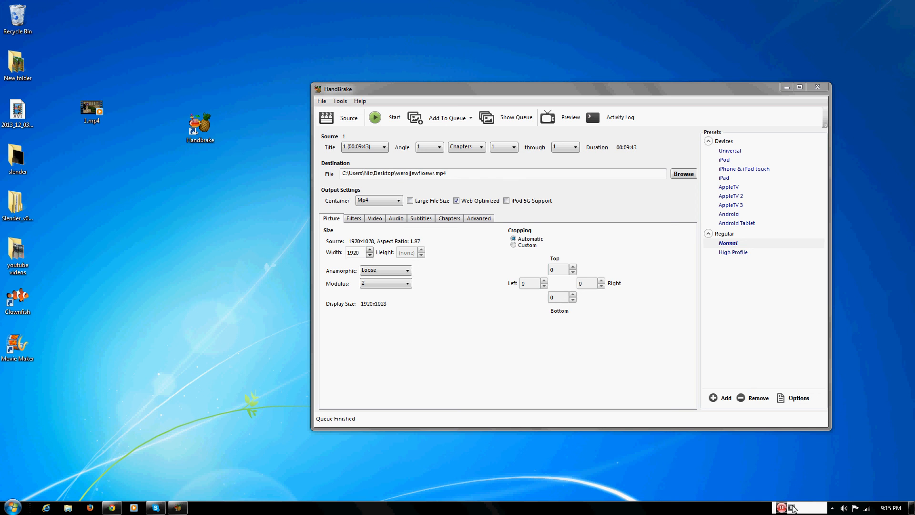
{"action": "mouse_move", "coordinate": [782, 508]}
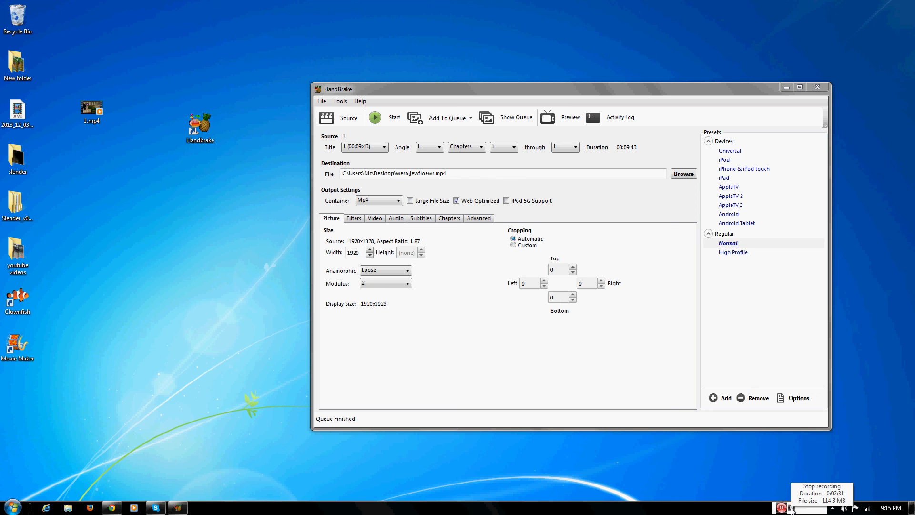